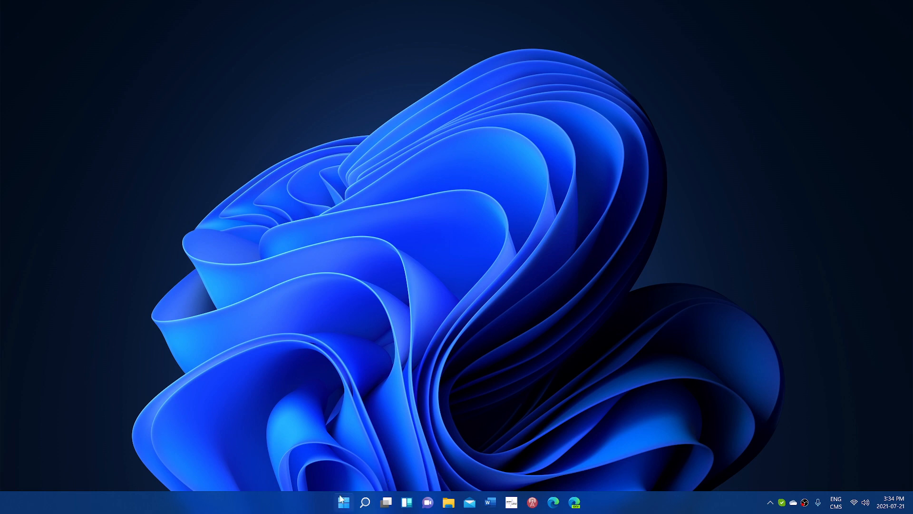
# - Search Windows for 'regedit' to launch Registry Editor
pyautogui.click(345, 498)
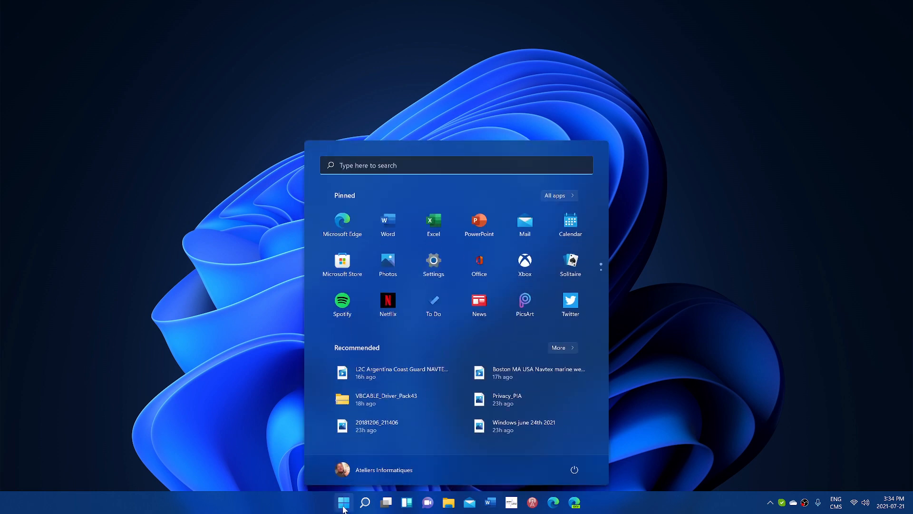
pyautogui.moveTo(742, 286)
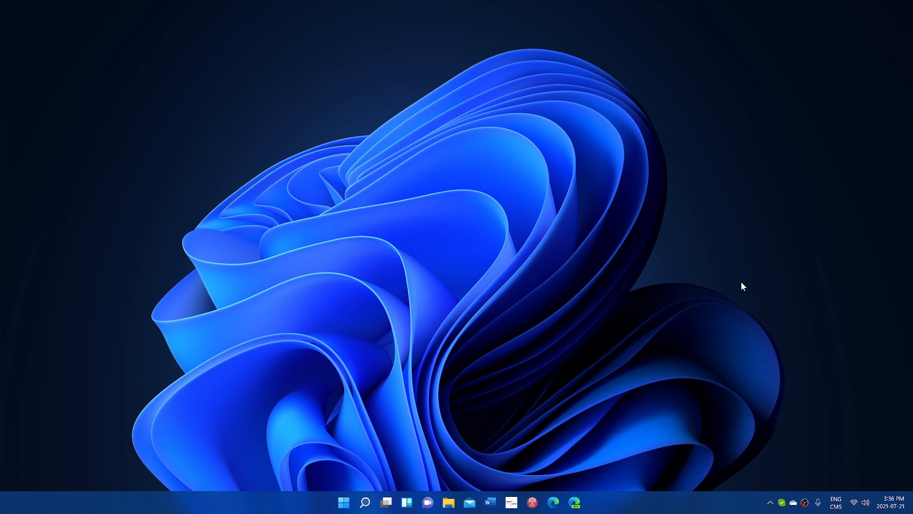
pyautogui.moveTo(657, 349)
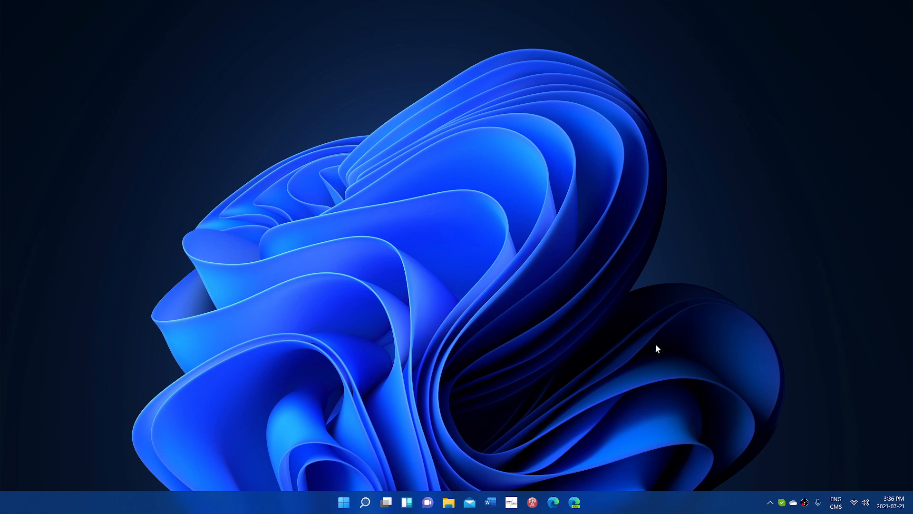
pyautogui.moveTo(366, 506)
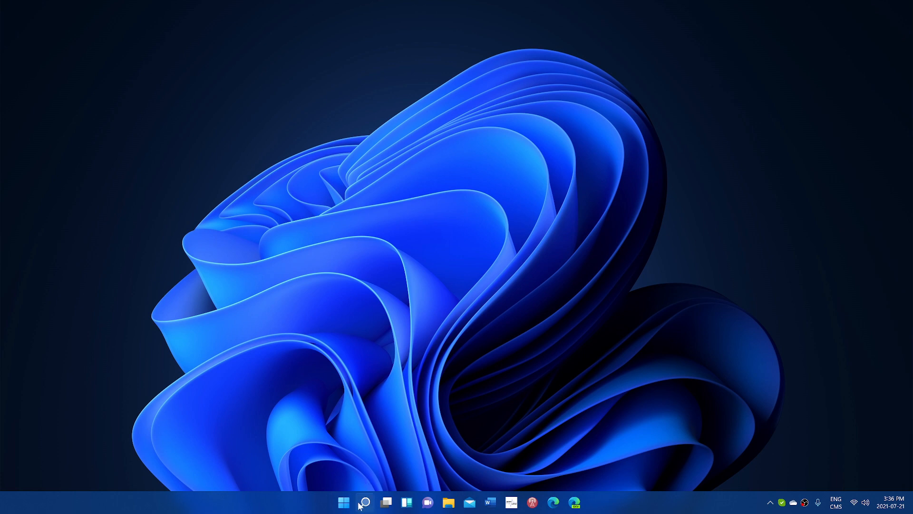
pyautogui.click(365, 500)
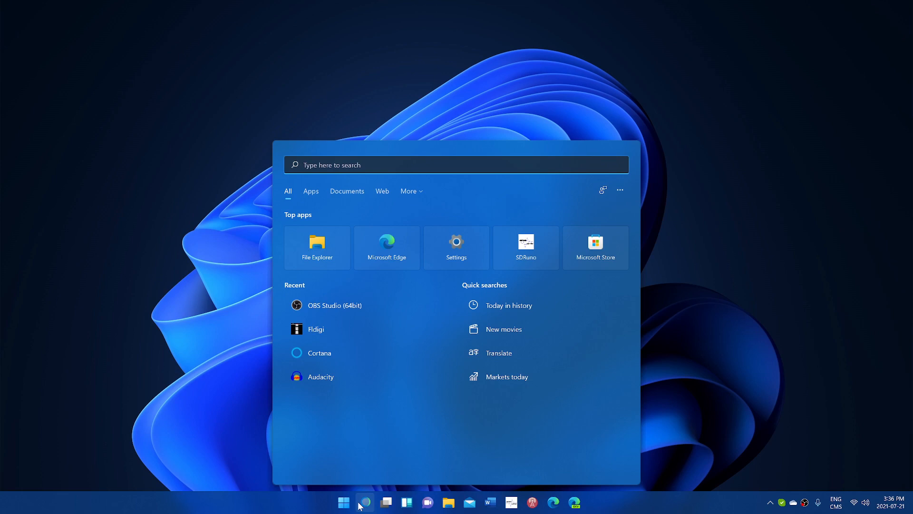
pyautogui.write('regedi')
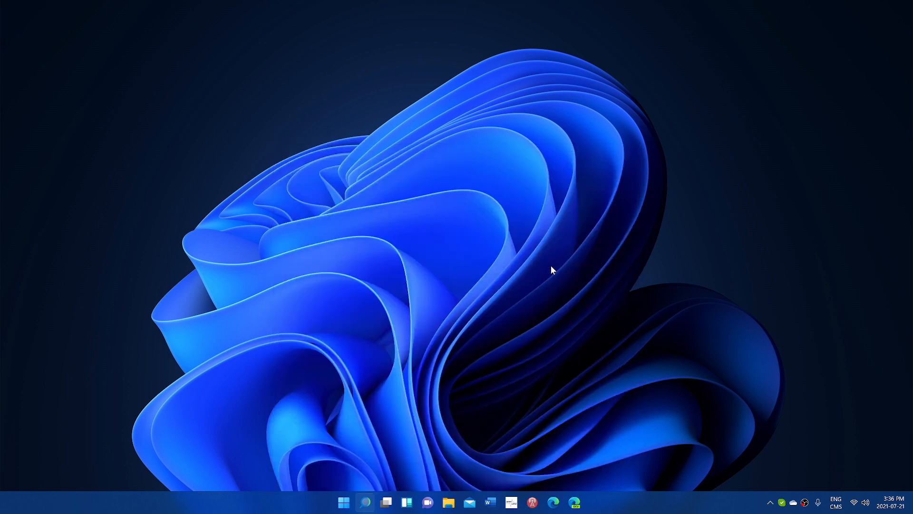
pyautogui.moveTo(408, 328)
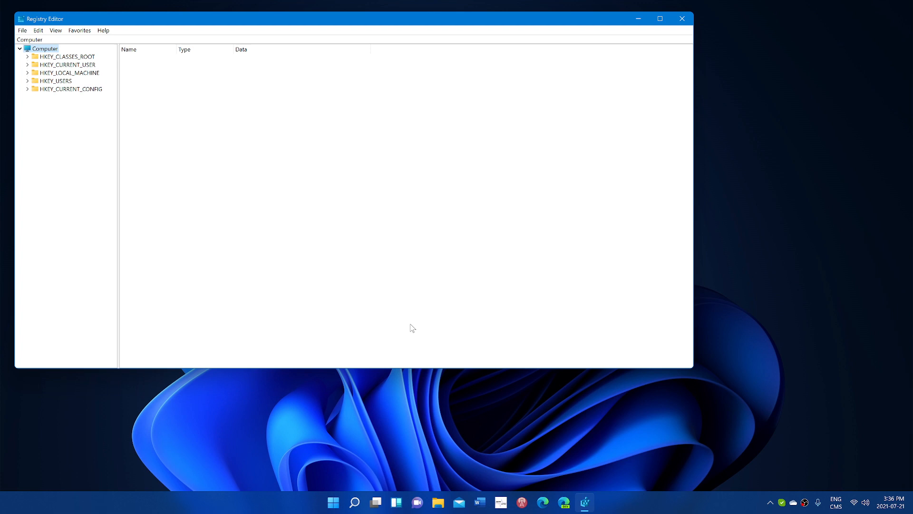
pyautogui.moveTo(220, 5)
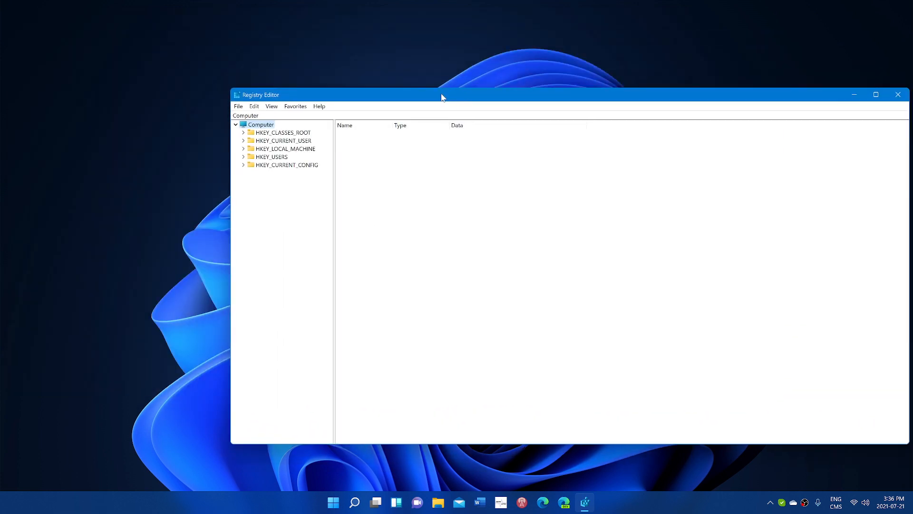
# - Move the Registry Editor window slightly, then close it after viewing the hives
pyautogui.moveTo(441, 96); pyautogui.dragTo(394, 108)
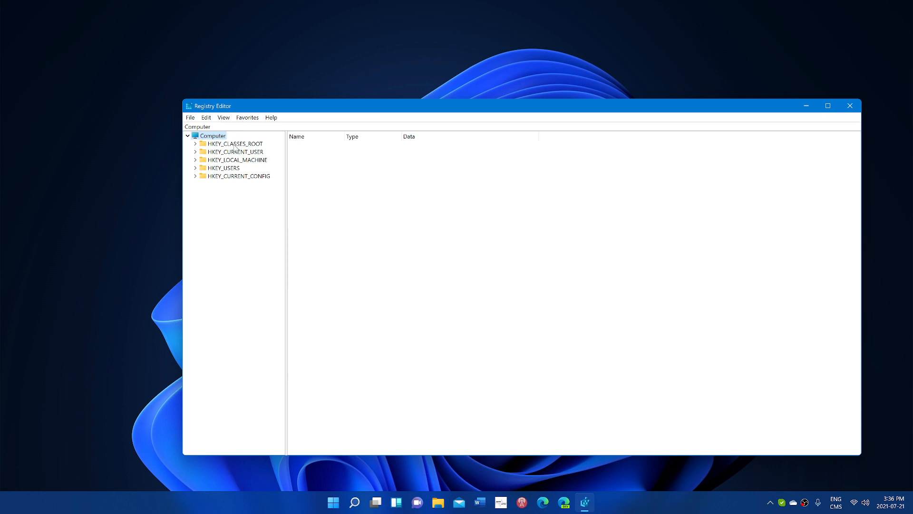
pyautogui.moveTo(301, 187)
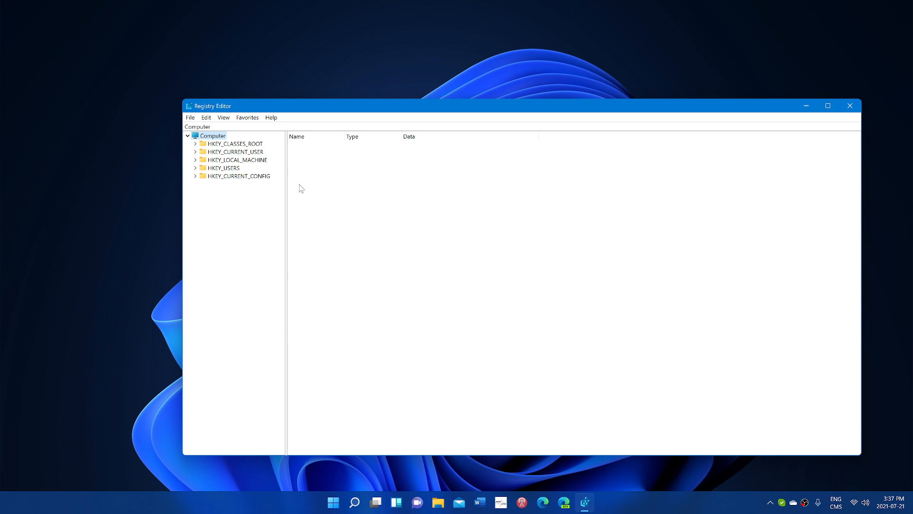
pyautogui.moveTo(688, 94)
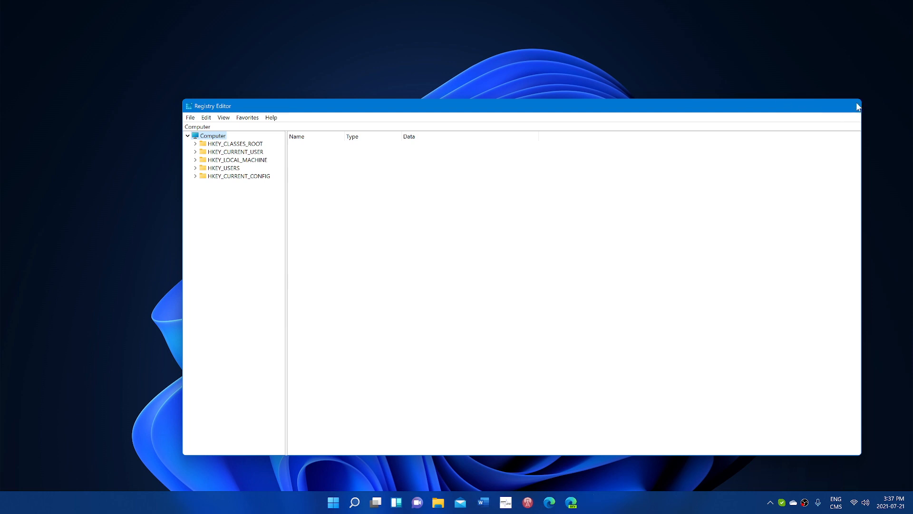
pyautogui.click(855, 106)
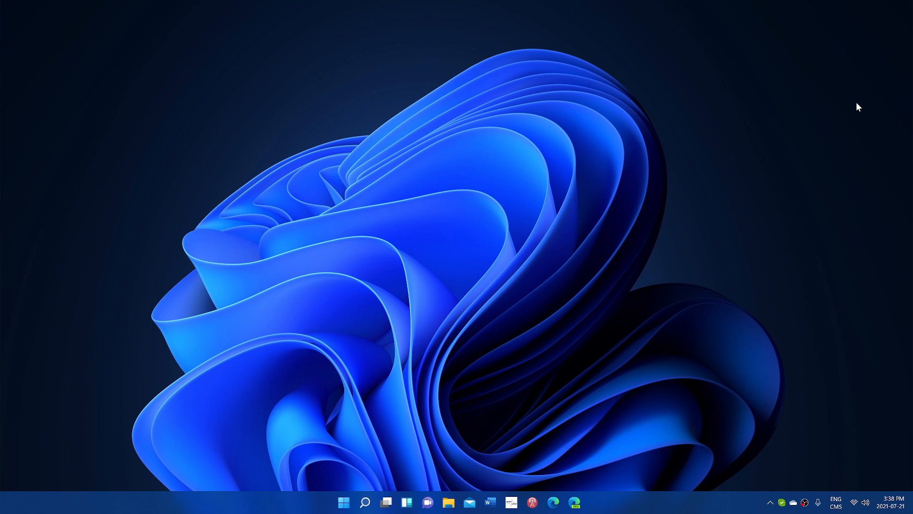
pyautogui.moveTo(693, 280)
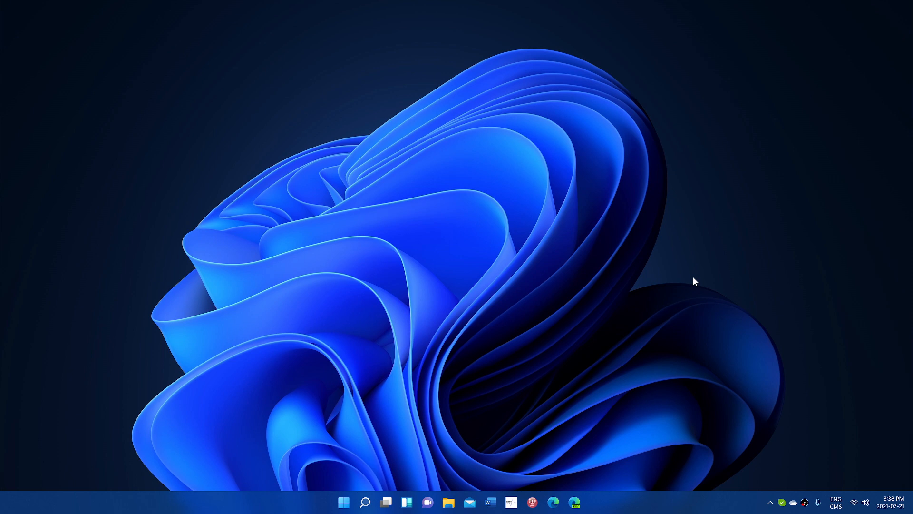